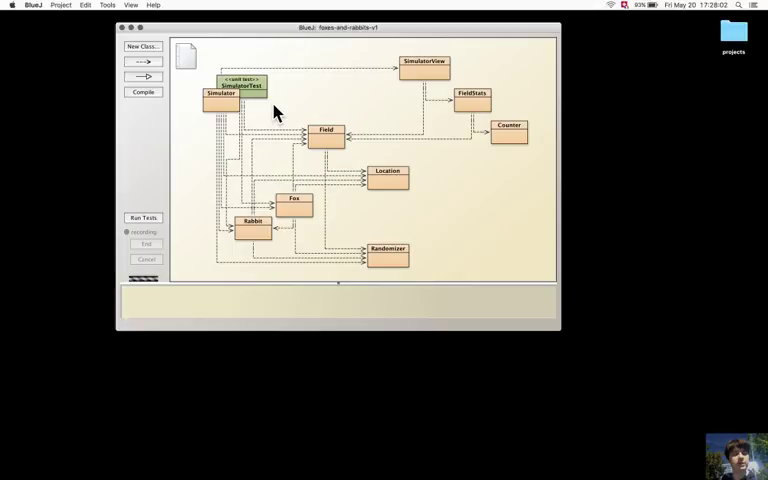
- Open the Rabbit and Fox class sources in editors placed side by side
double_click(293, 205)
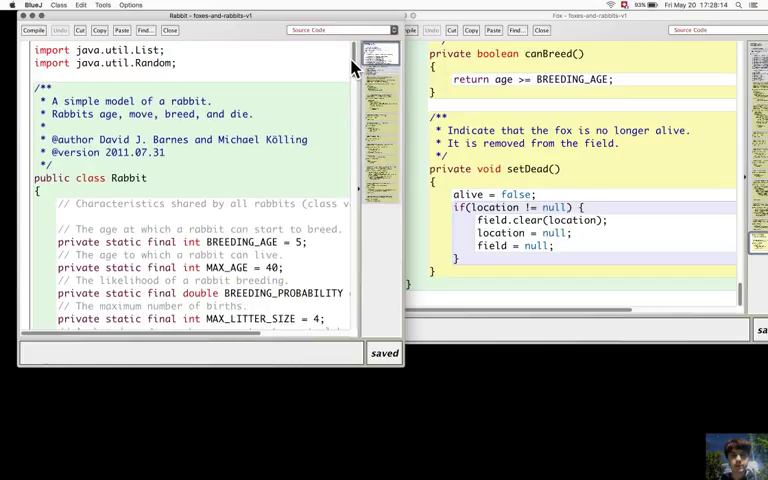
- Scroll past class variables and instance fields, including Fox's food level, toward the constructors
scroll("down", 3)
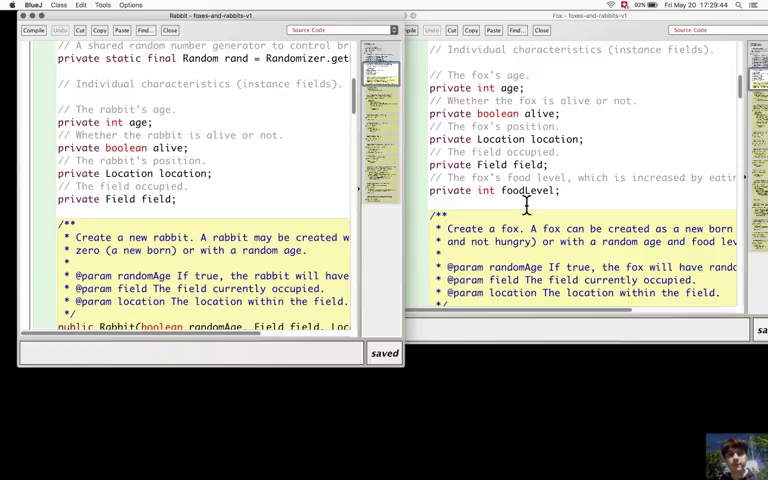
mouse_move(250, 207)
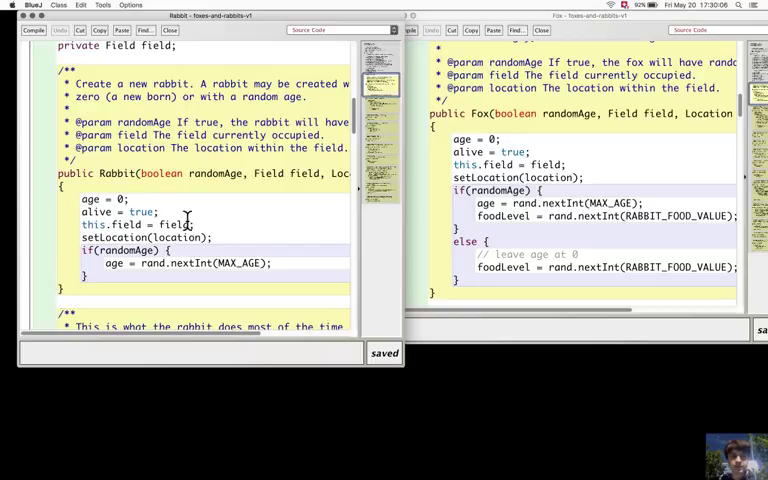
- Scroll the Rabbit editor past its constructor to the run method beside Fox's constructor
scroll("down", 3)
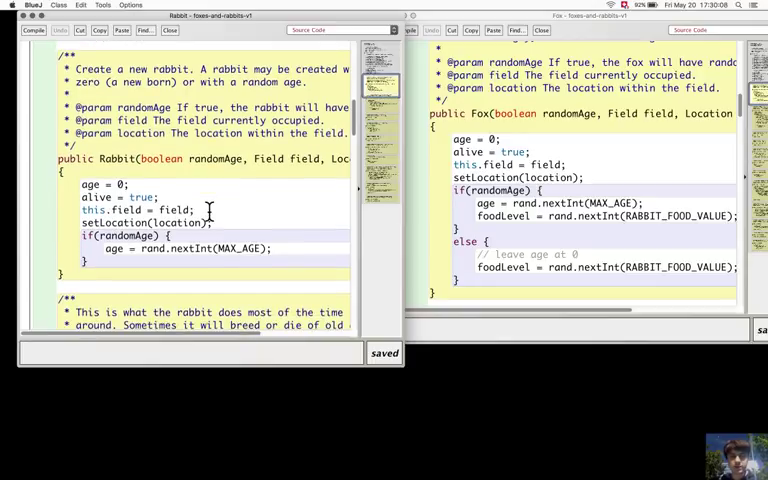
scroll("down", 3)
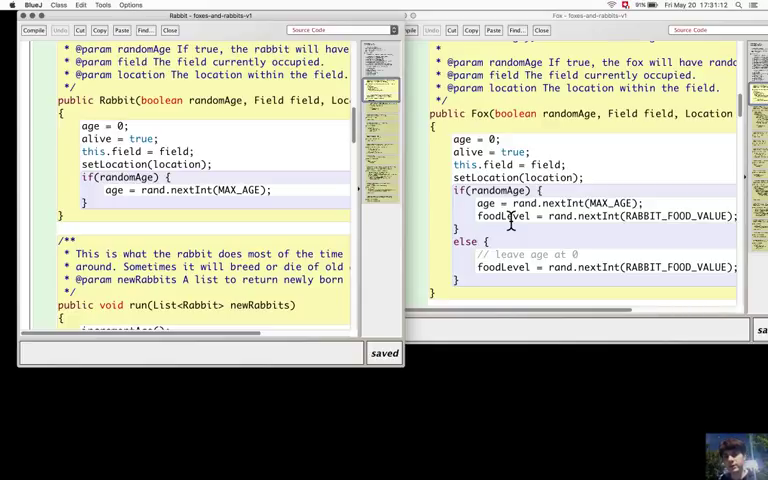
scroll("down", 3)
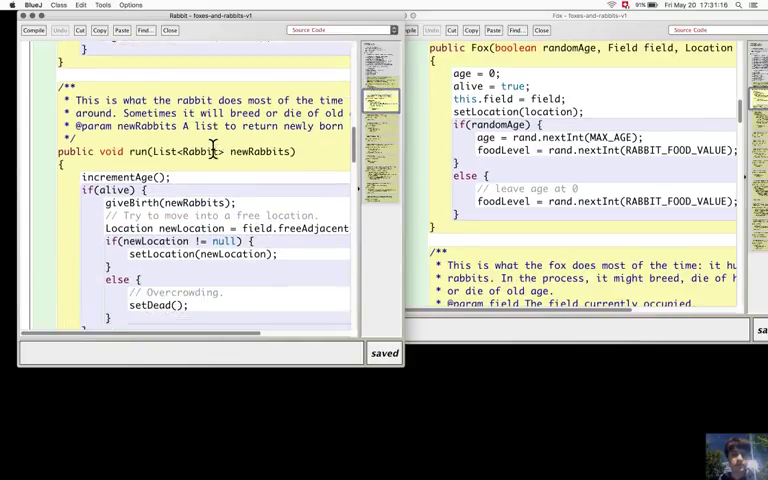
- Bring Fox's hunt method level with Rabbit's run method, then scroll on to isAlive
scroll("down", 3)
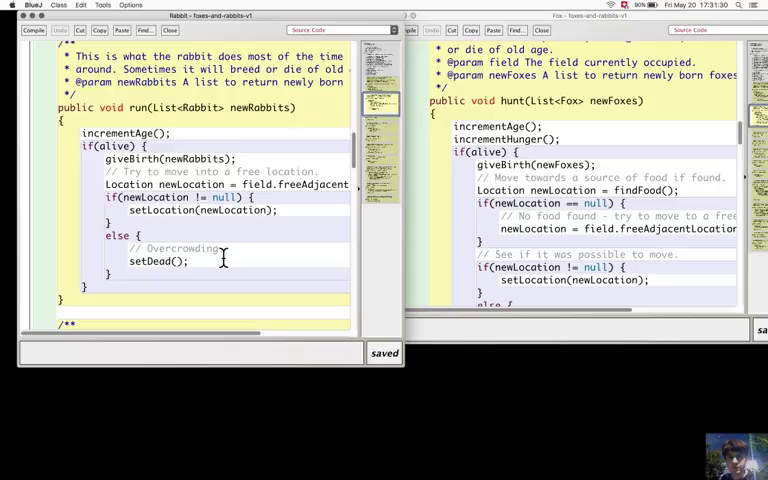
mouse_move(148, 133)
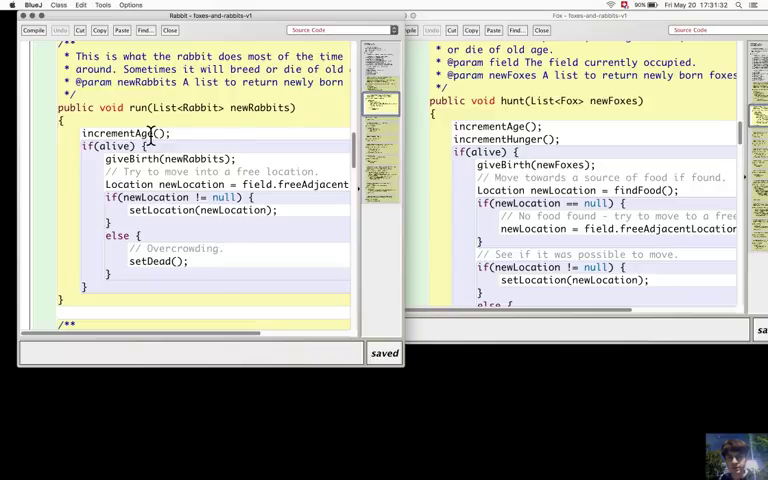
mouse_move(238, 130)
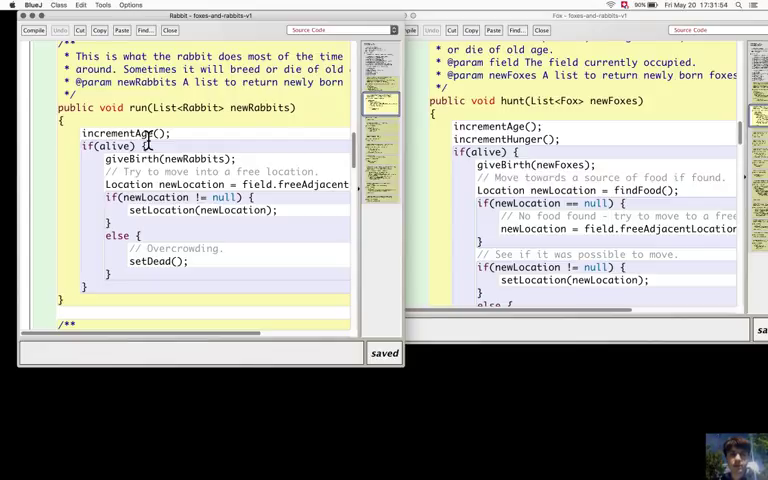
mouse_move(178, 148)
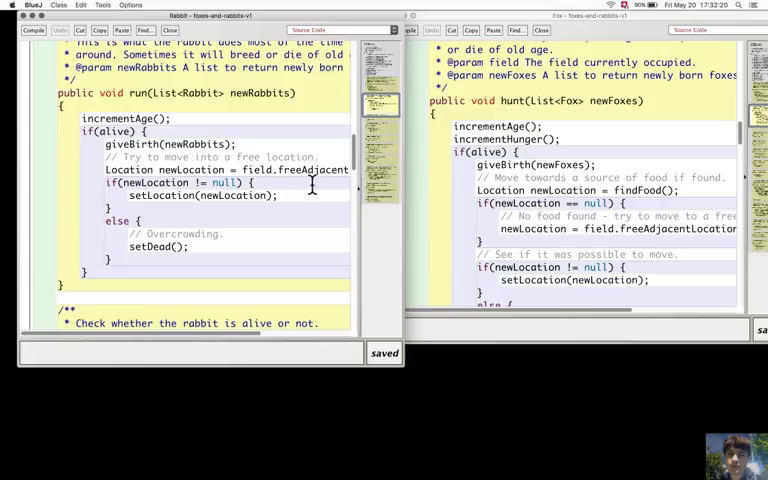
mouse_move(452, 185)
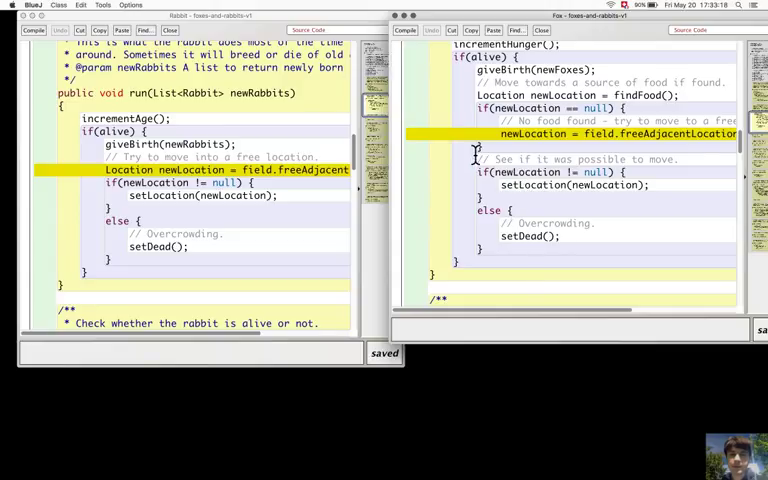
scroll("down", 3)
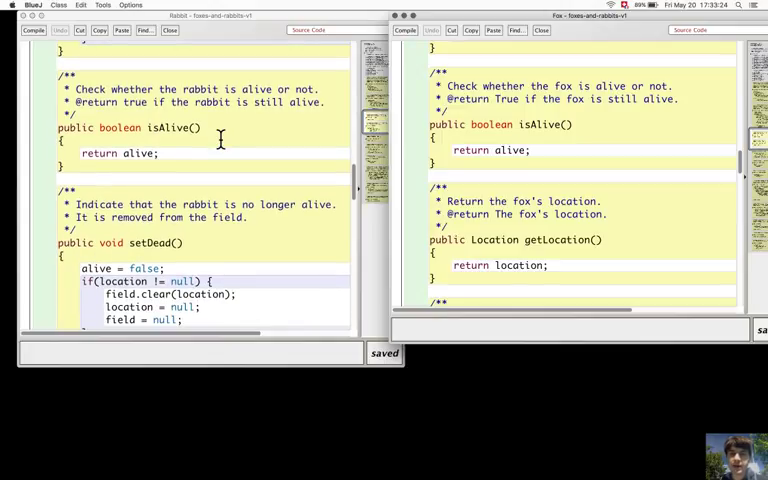
- Scroll through isAlive, setDead and location methods to Fox's incrementAge and incrementHunger
scroll("down", 3)
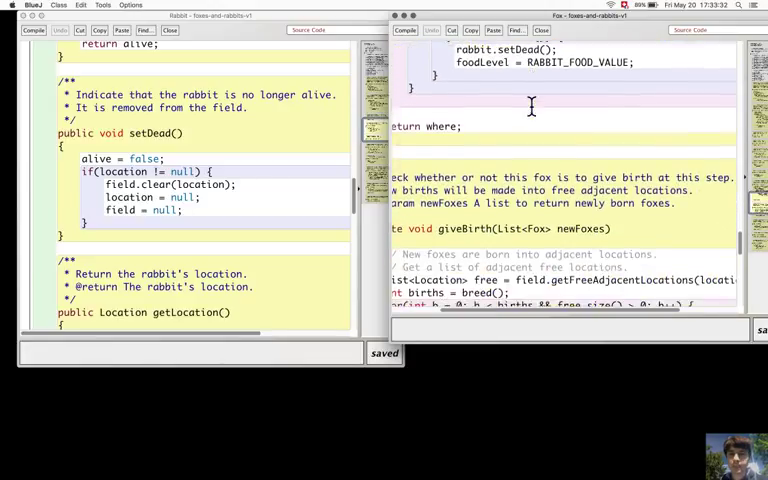
scroll("down", 3)
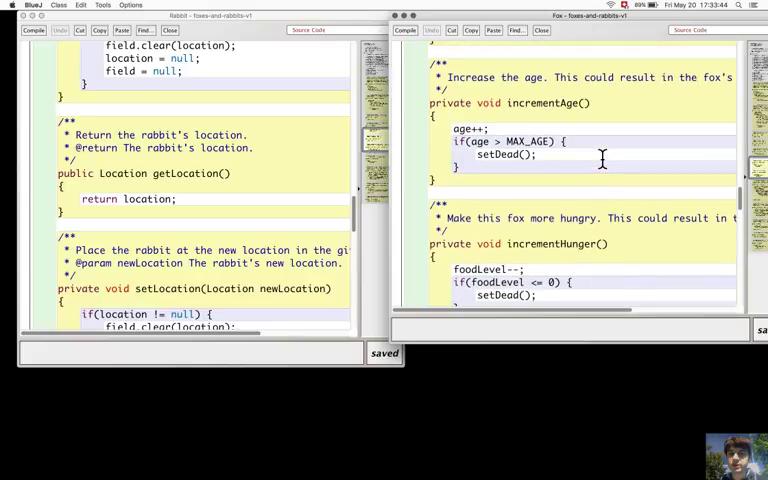
scroll("down", 3)
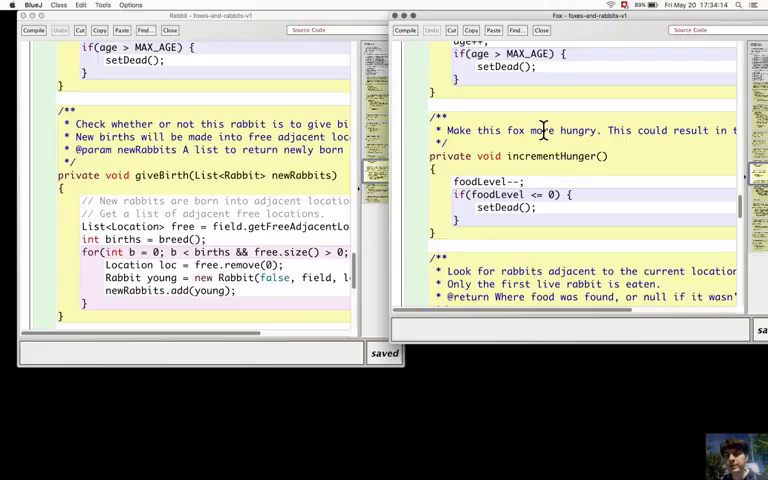
- Scroll Fox past incrementHunger and findFood until its giveBirth matches Rabbit's giveBirth
scroll("down", 3)
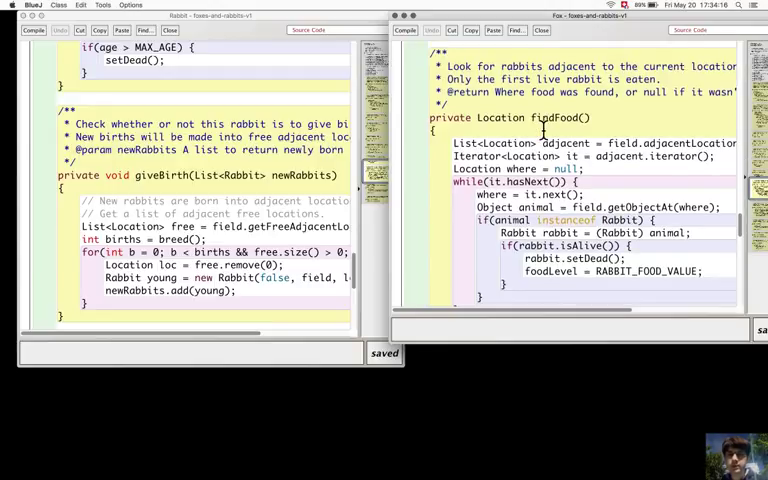
scroll("down", 3)
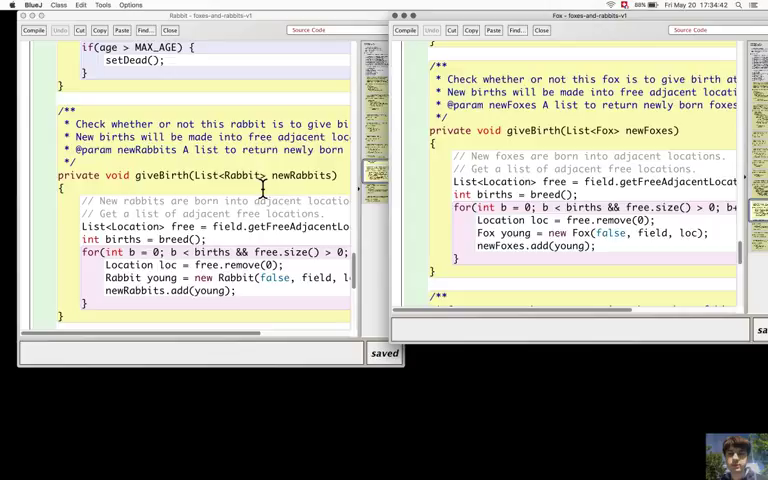
scroll("down", 3)
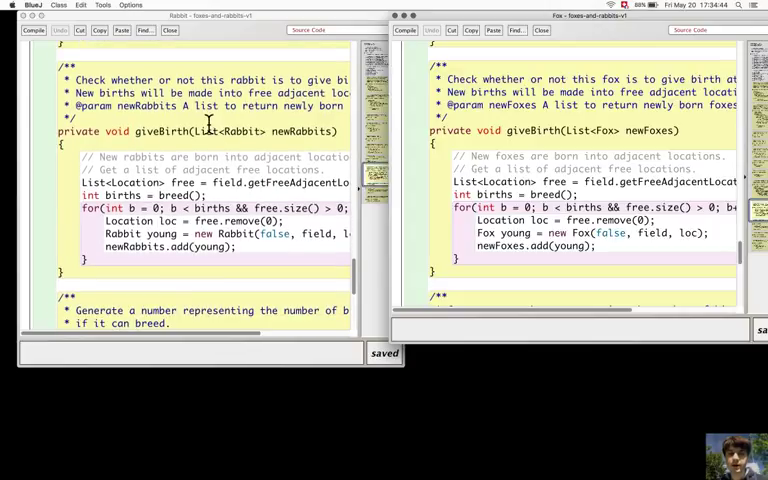
mouse_move(685, 150)
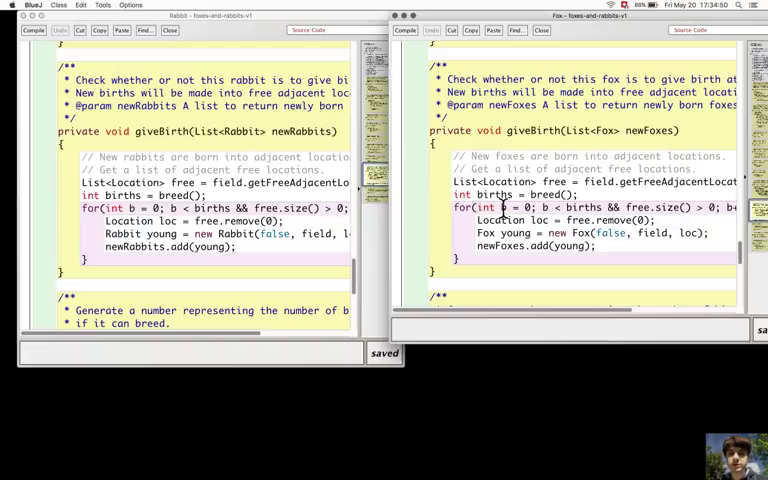
scroll("down", 3)
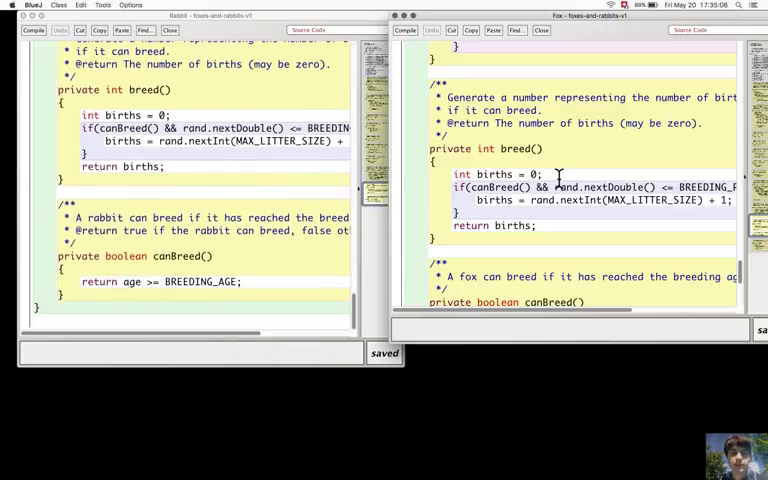
scroll("down", 3)
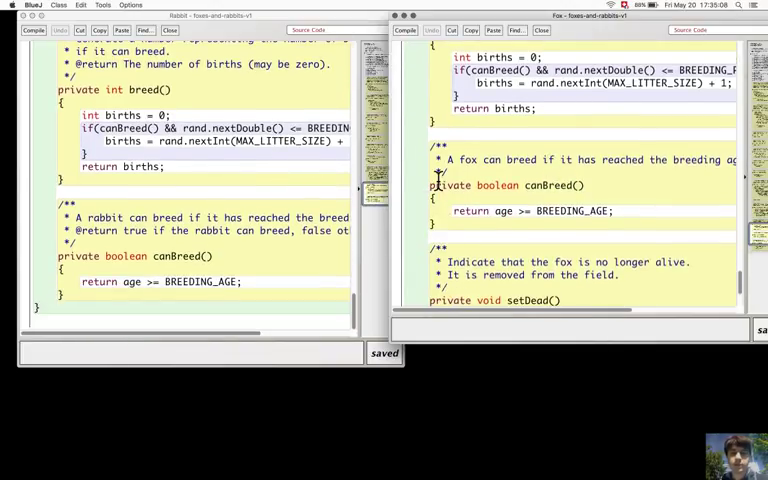
scroll("down", 3)
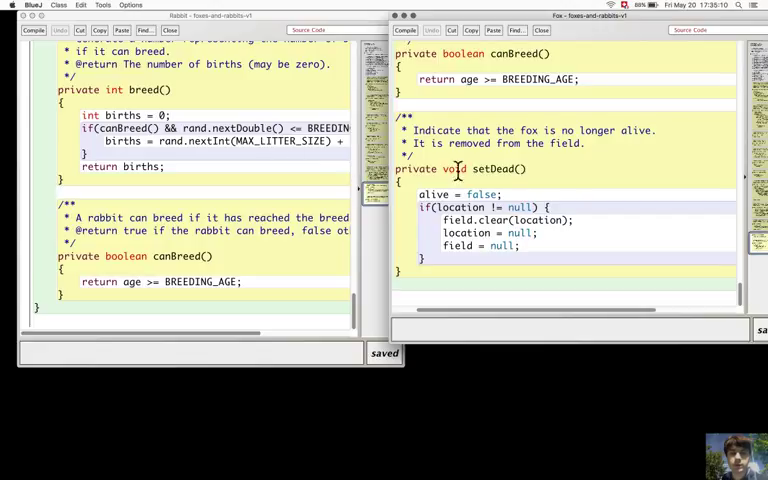
scroll("down", 3)
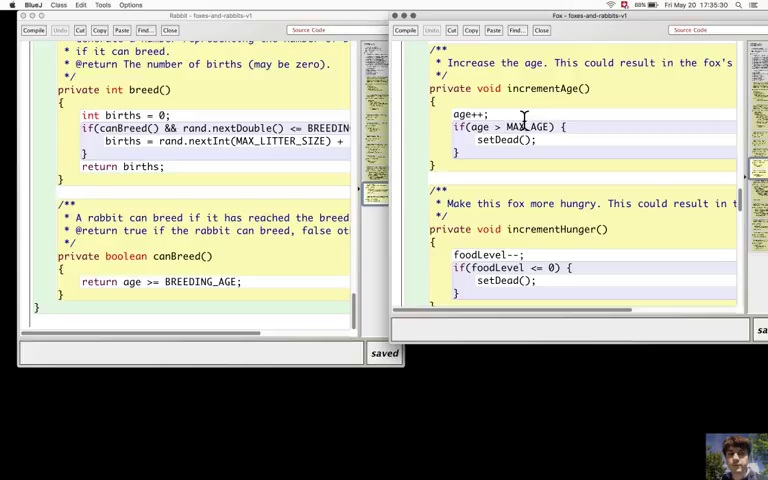
mouse_move(752, 216)
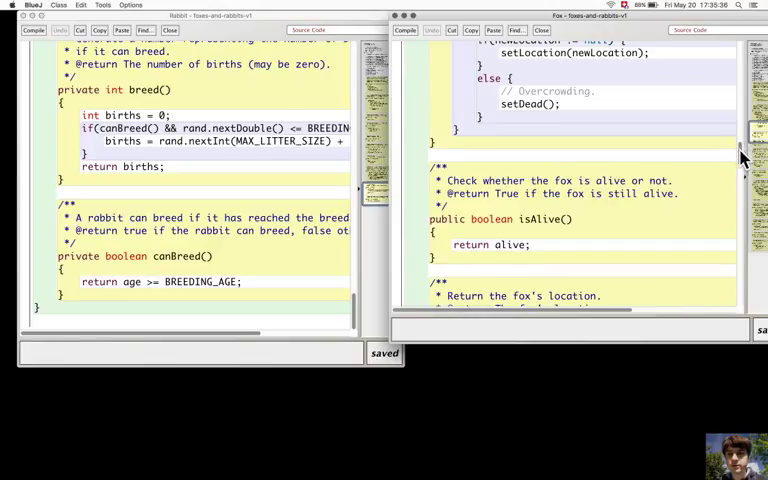
scroll("down", 3)
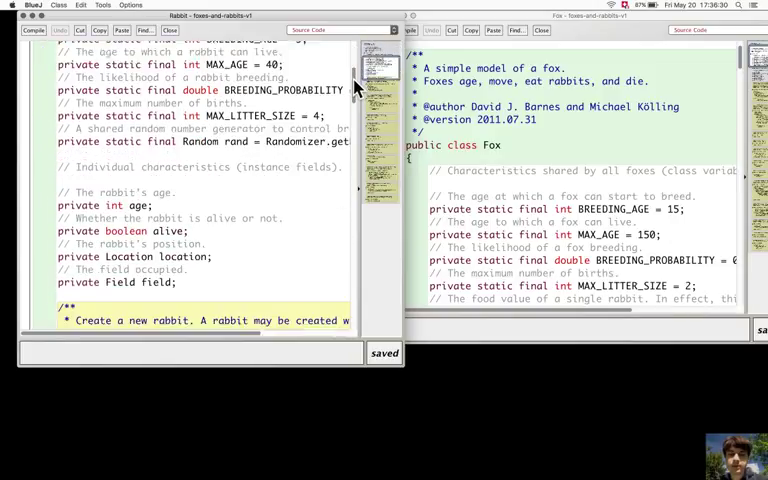
scroll("down", 3)
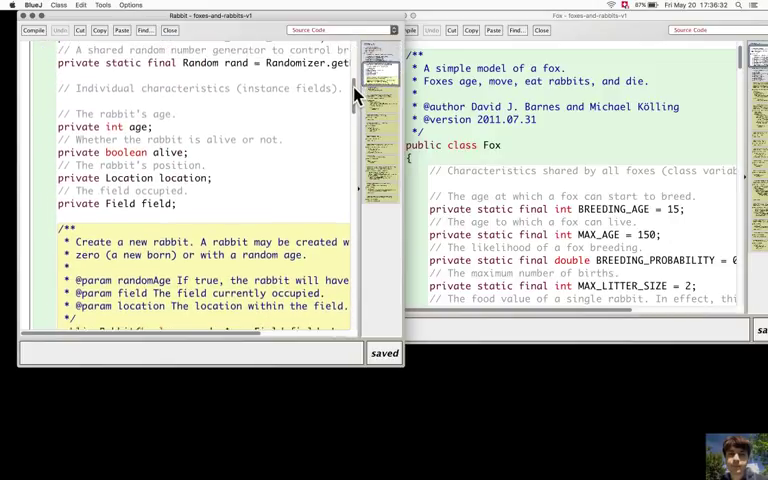
scroll("down", 3)
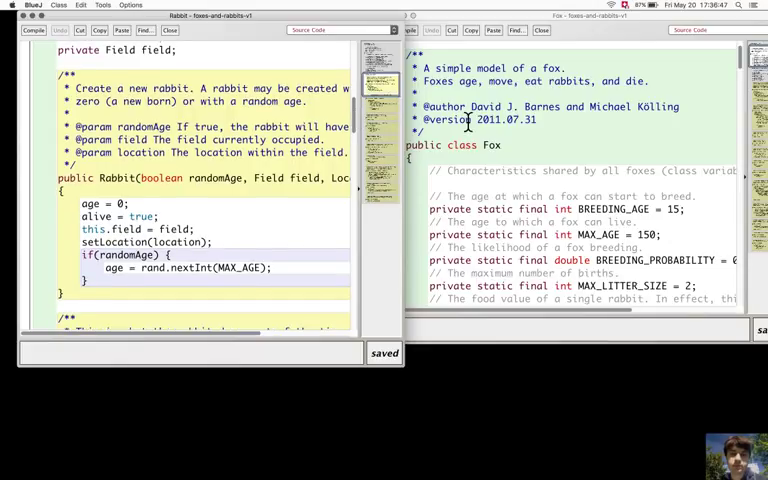
scroll("down", 3)
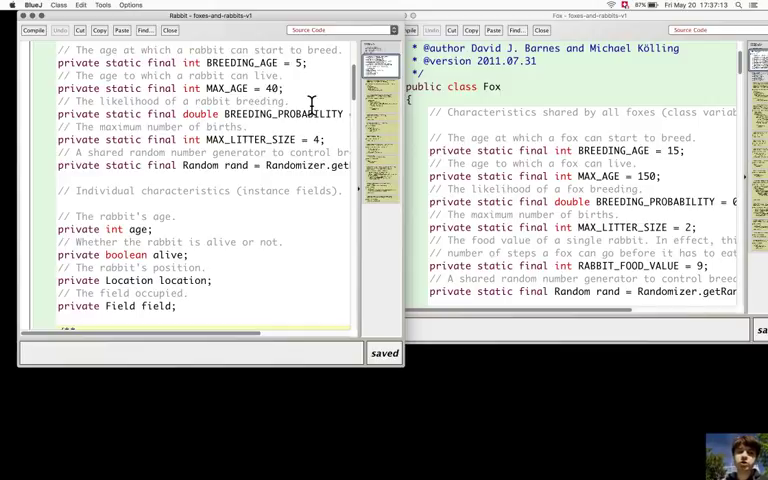
scroll("down", 3)
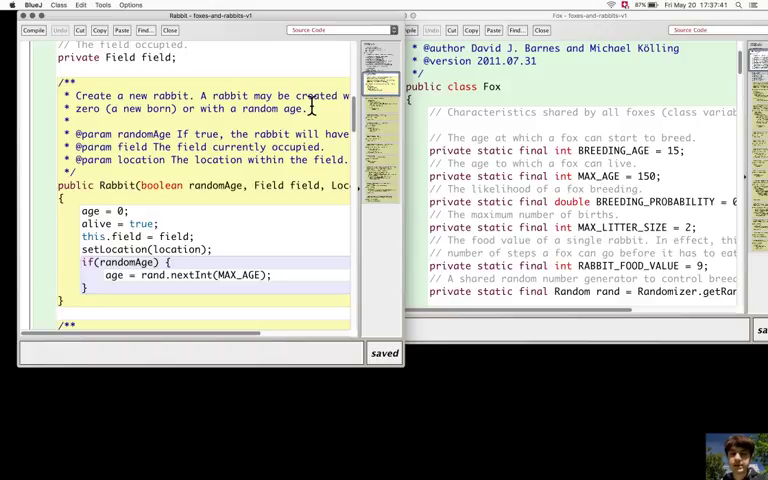
scroll("down", 3)
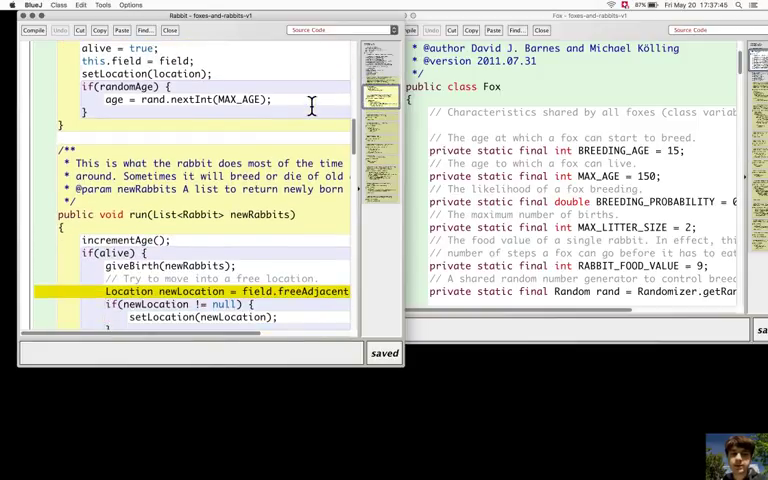
scroll("down", 3)
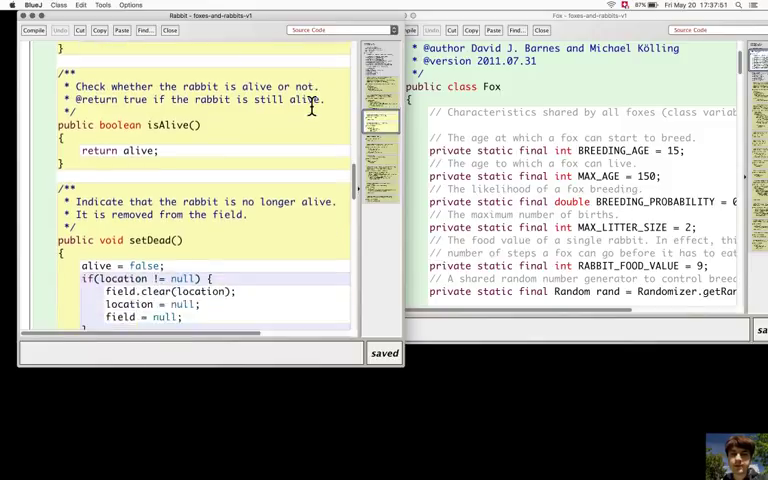
scroll("down", 3)
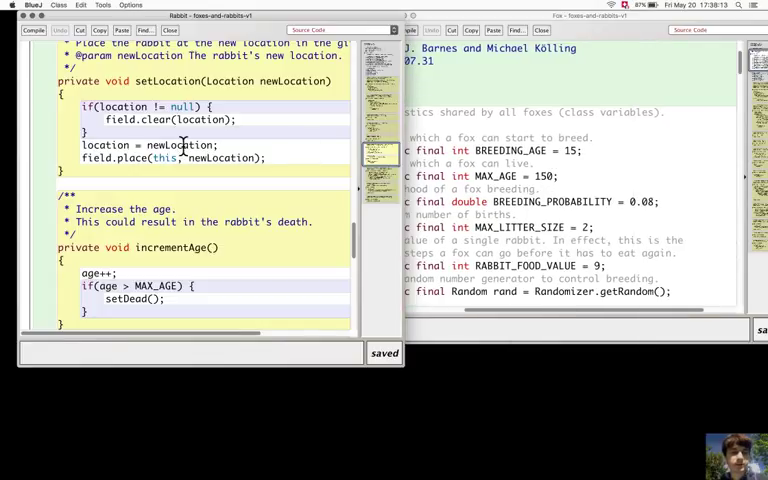
scroll("down", 3)
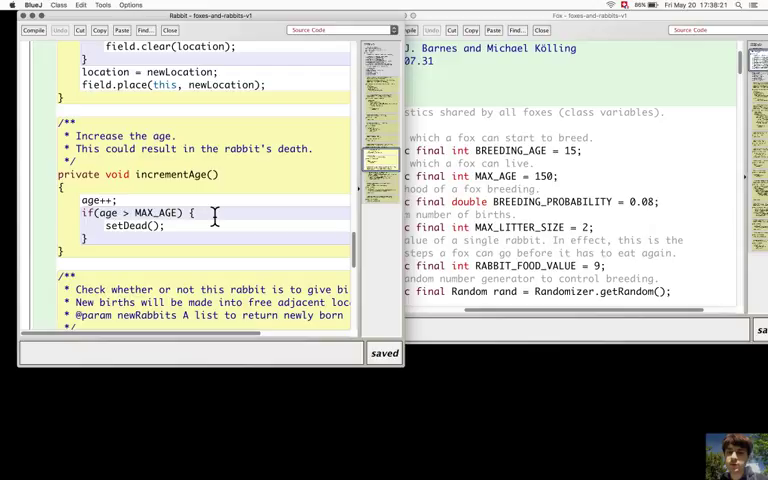
mouse_move(293, 222)
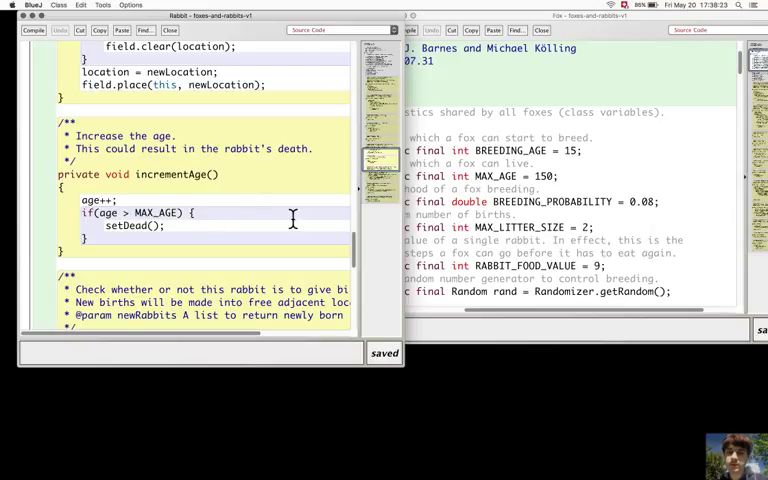
mouse_move(483, 162)
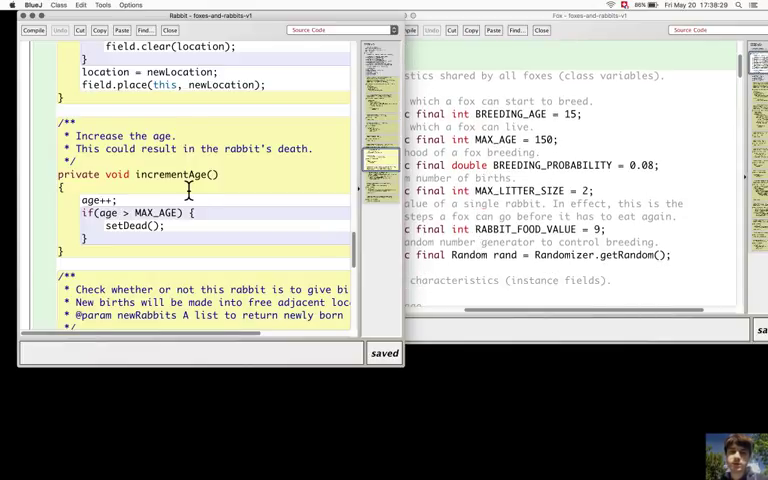
scroll("down", 3)
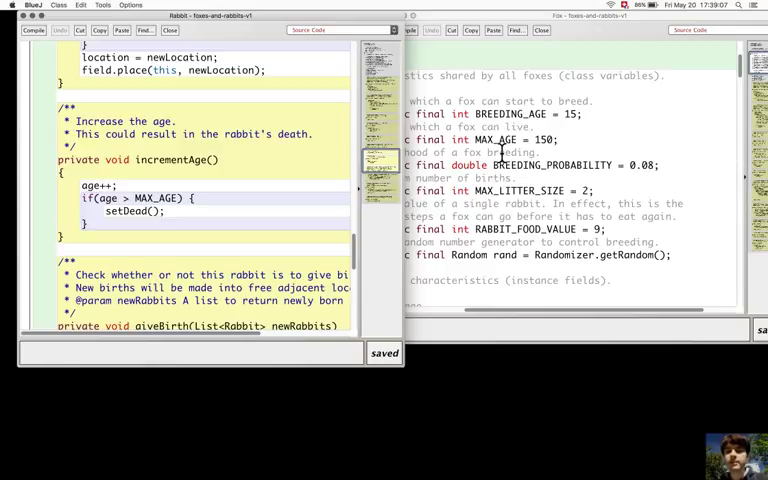
scroll("down", 3)
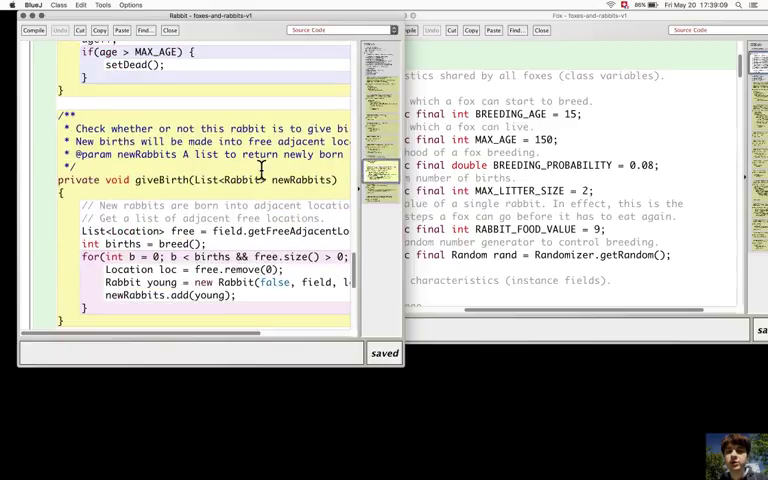